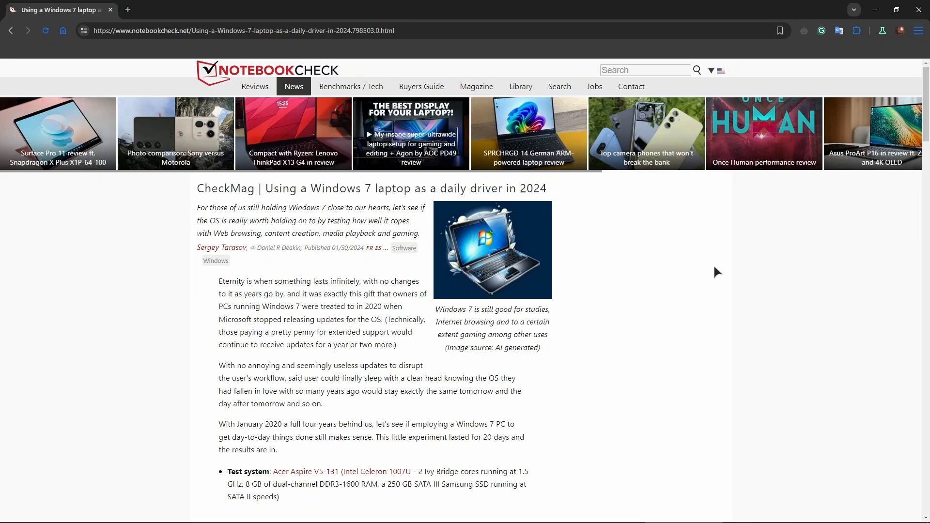
pyautogui.moveTo(706, 273)
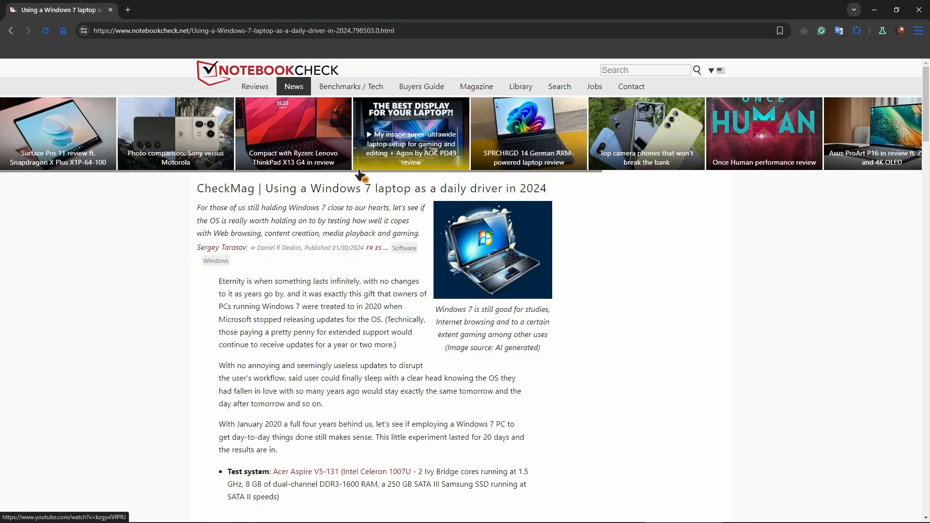
pyautogui.moveTo(389, 323)
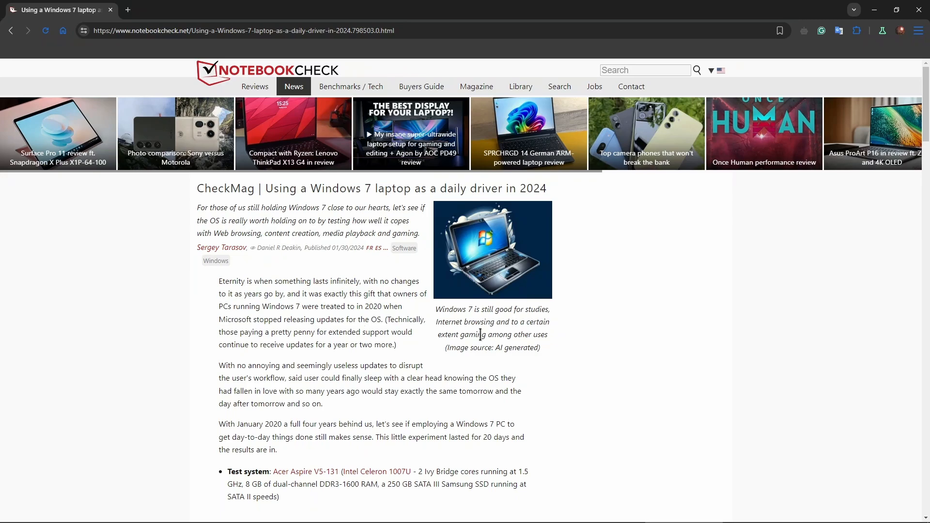
# Step: Scroll down through the Web browsing section and its screenshots until Content creation appears
pyautogui.scroll(-3)
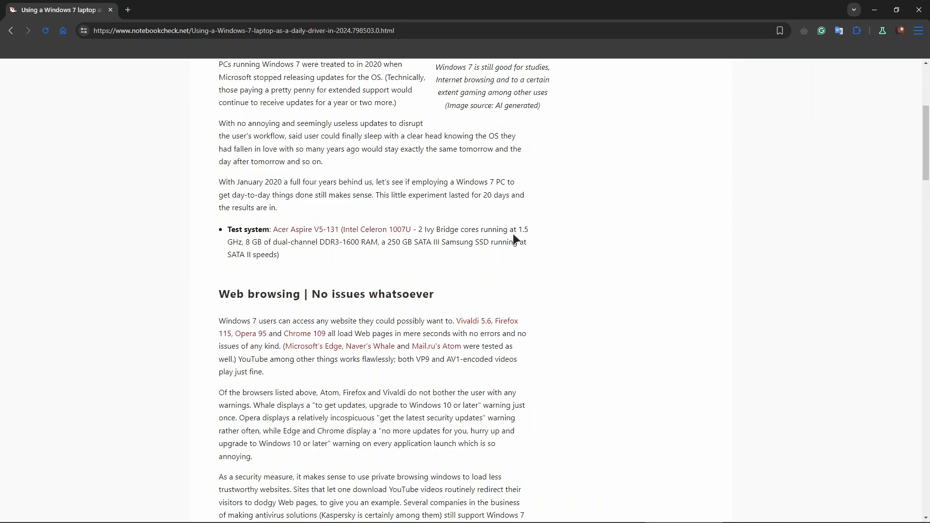
pyautogui.scroll(-3)
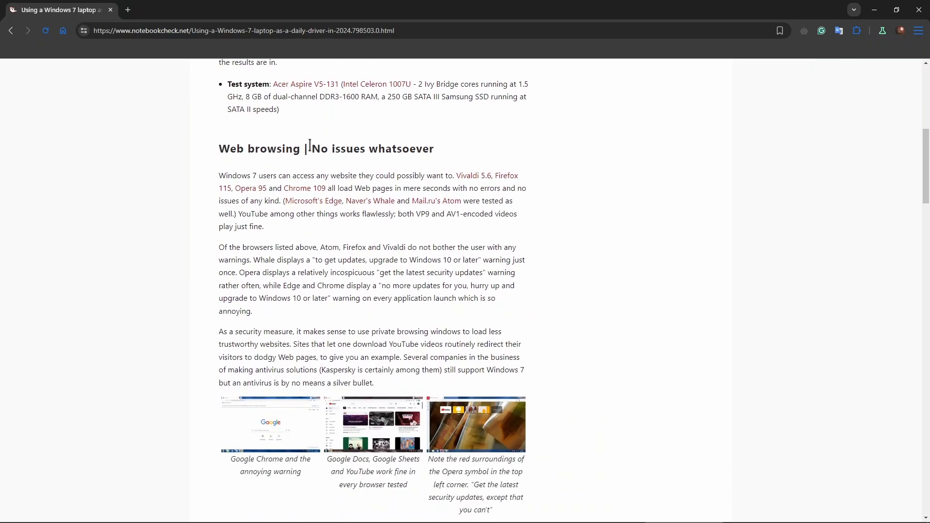
pyautogui.moveTo(408, 176)
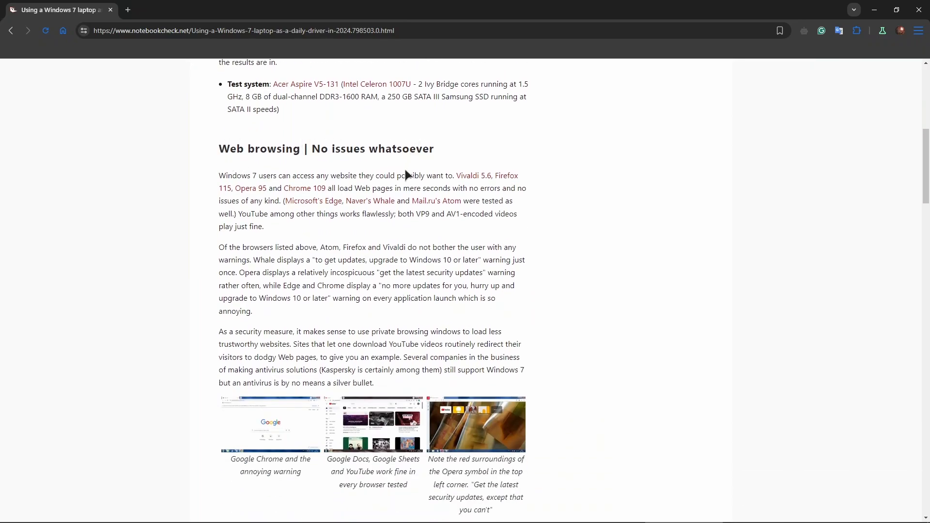
pyautogui.scroll(-3)
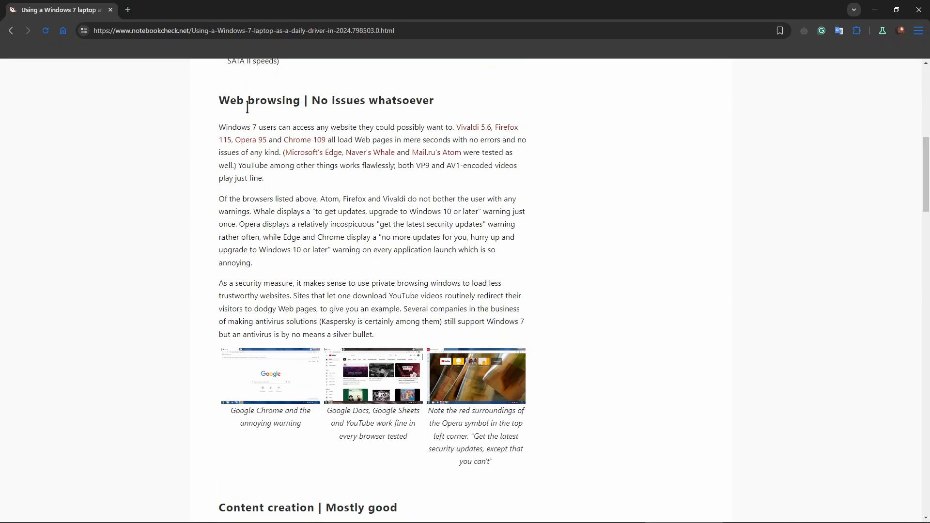
pyautogui.scroll(-3)
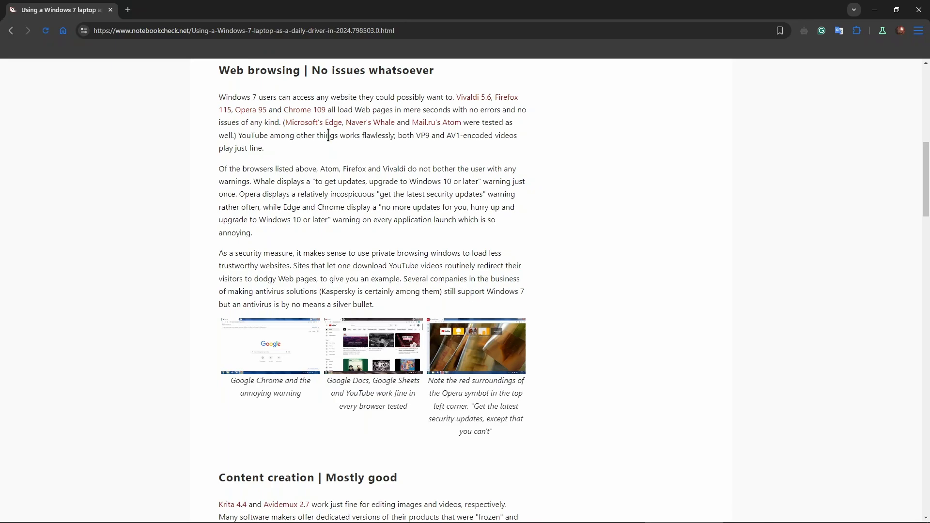
pyautogui.moveTo(313, 117)
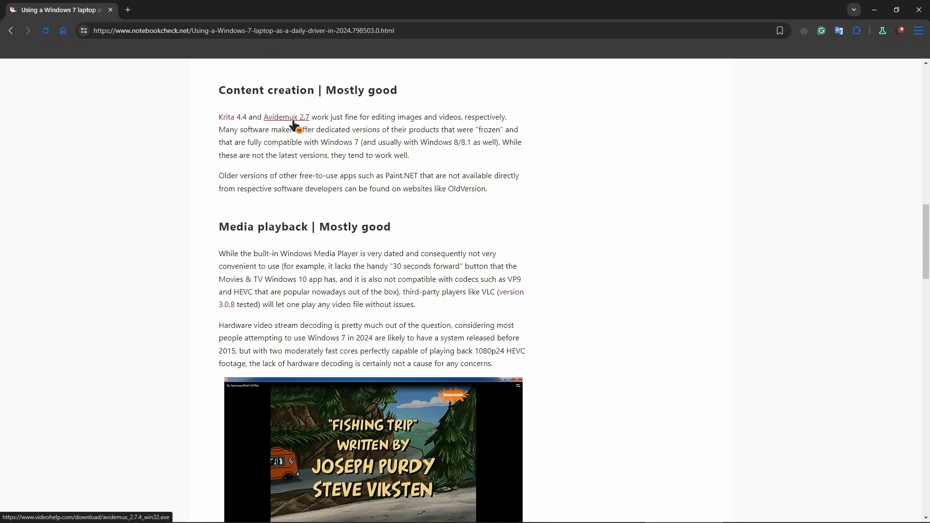
pyautogui.moveTo(232, 151)
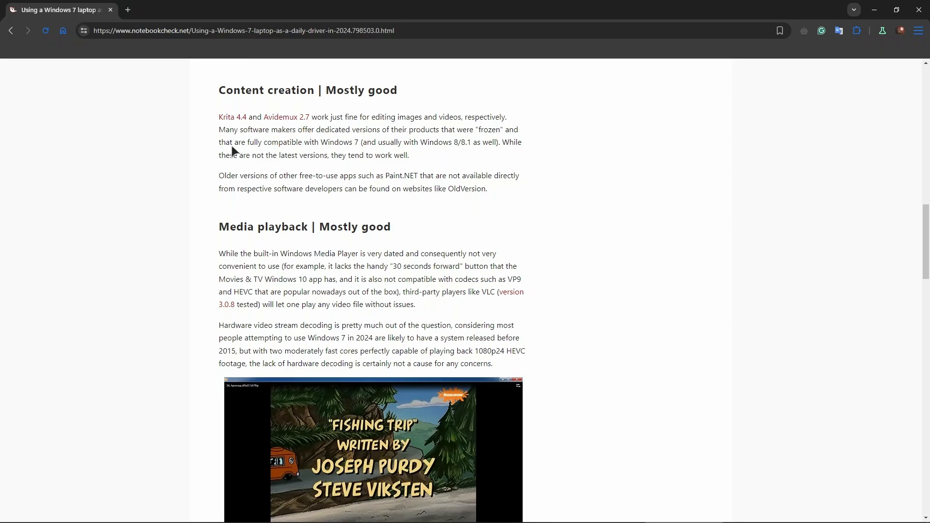
pyautogui.moveTo(379, 110)
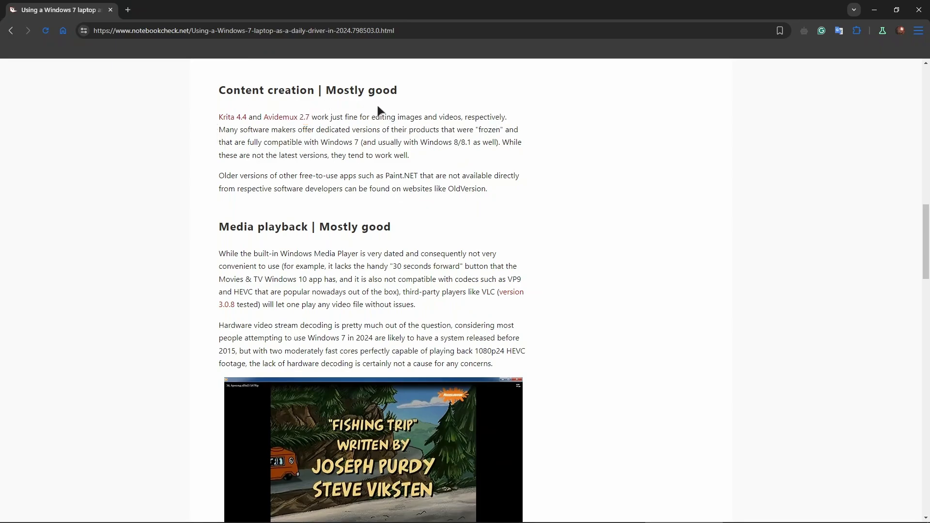
pyautogui.moveTo(221, 99)
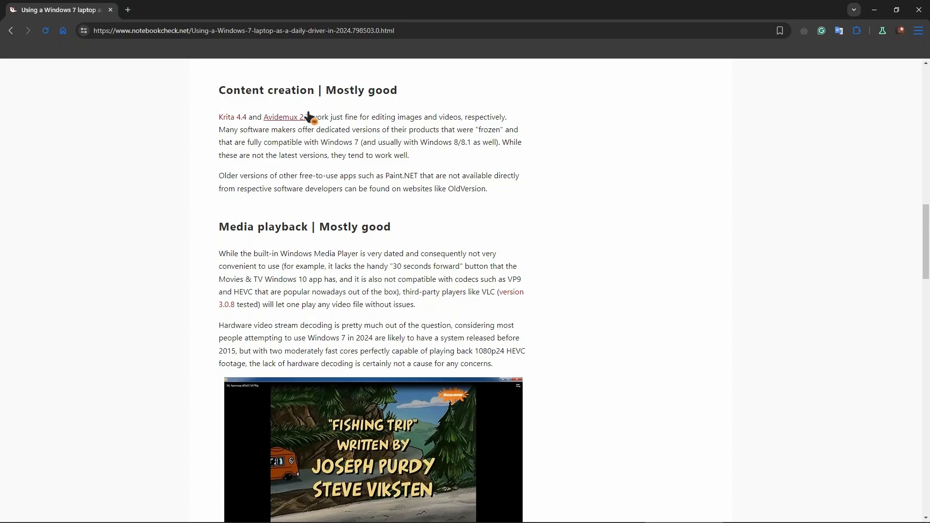
pyautogui.moveTo(282, 123)
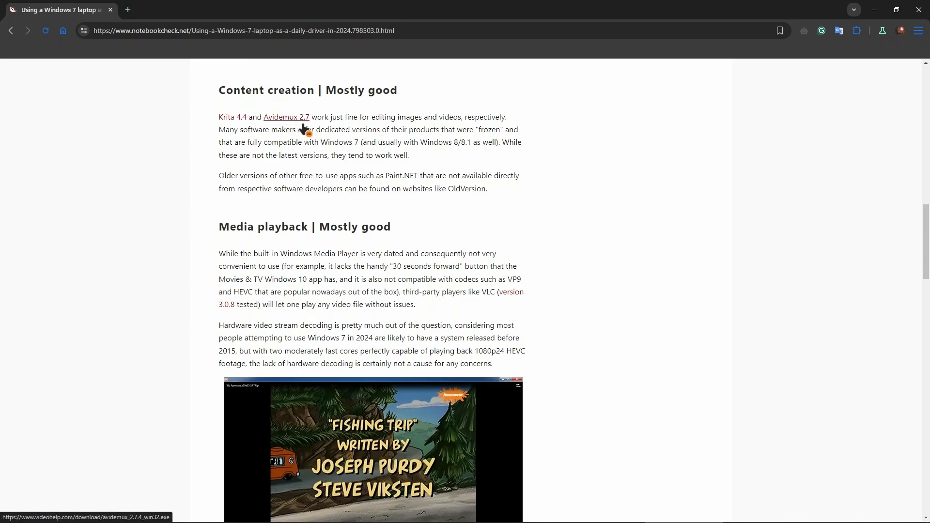
# Step: Scroll down to the Gaming section's opening lines about Steam support ending
pyautogui.scroll(-3)
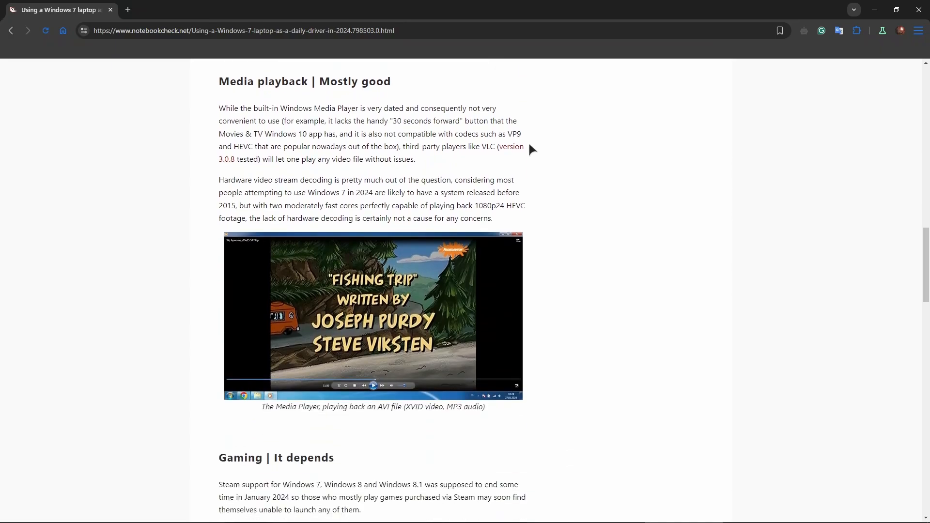
pyautogui.moveTo(472, 170)
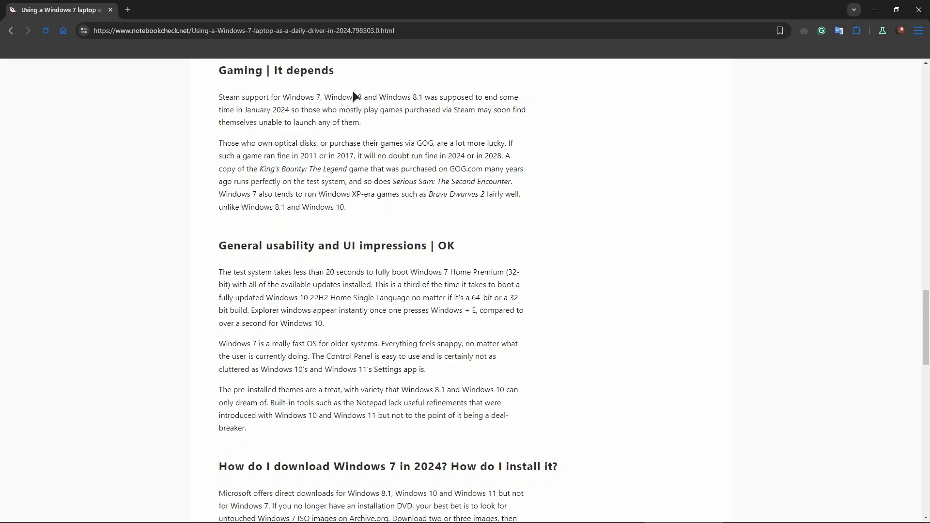
pyautogui.moveTo(325, 106)
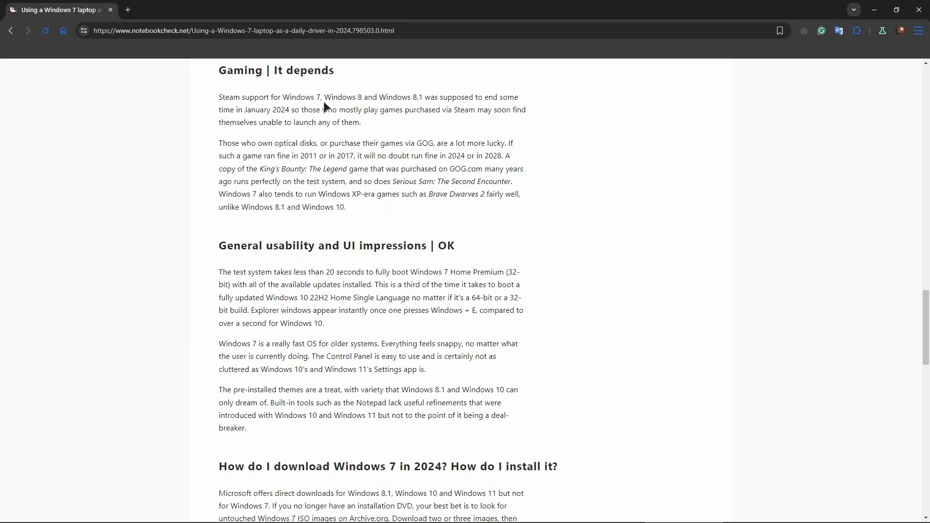
pyautogui.moveTo(326, 106)
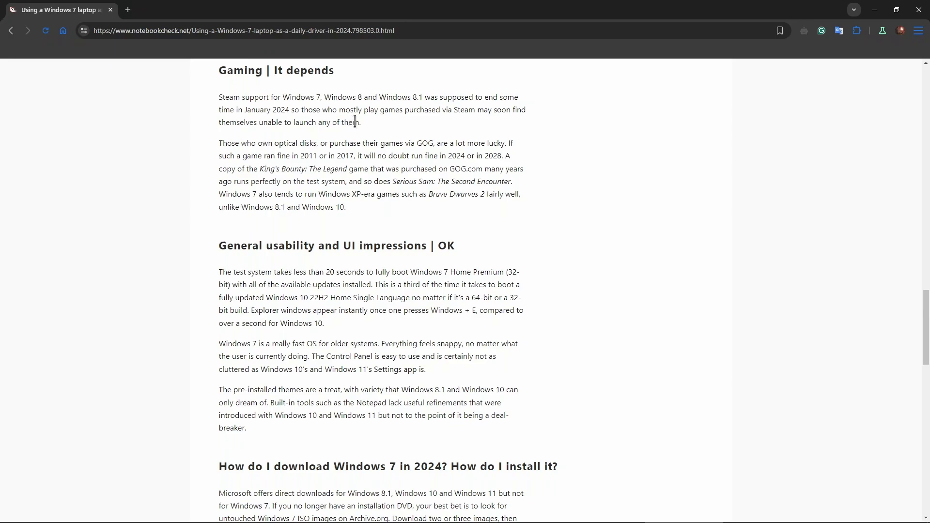
pyautogui.moveTo(354, 132)
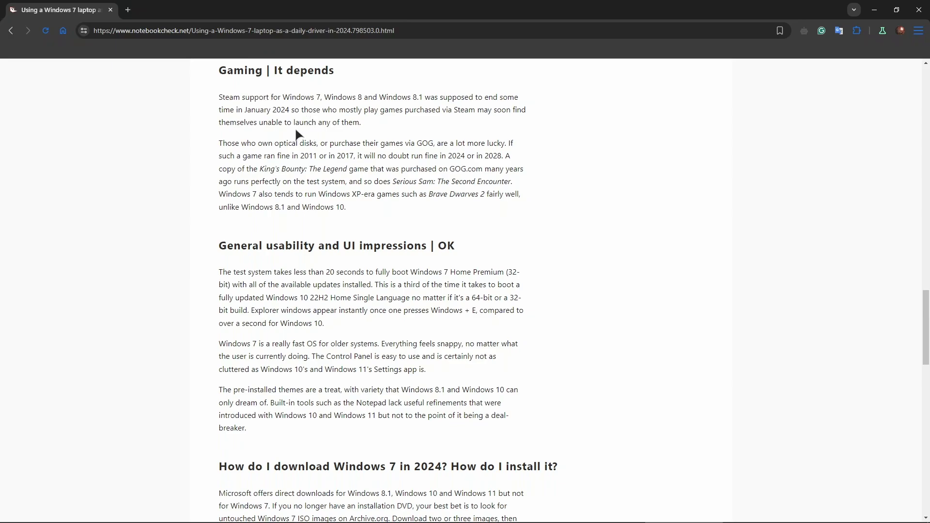
pyautogui.moveTo(313, 118)
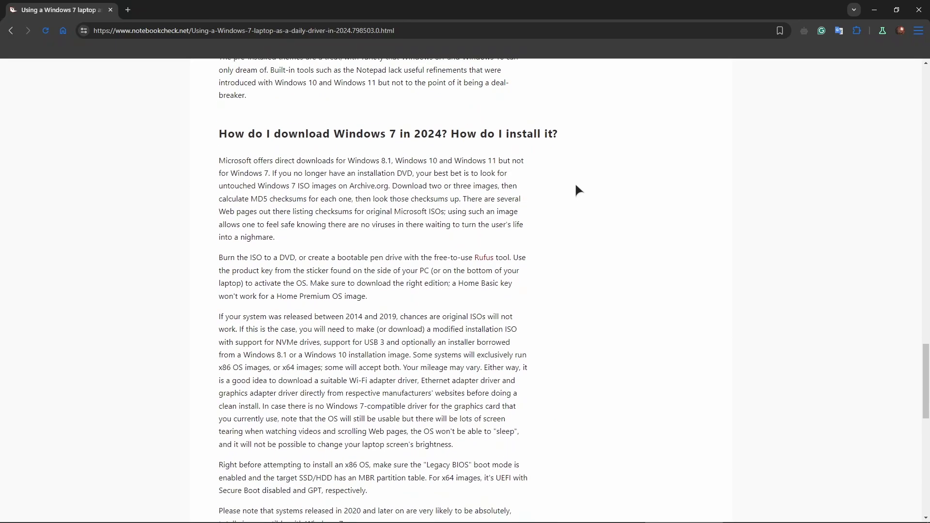
# Step: Scroll to the download-and-install section's final paragraph, then back up toward the article start
pyautogui.scroll(-3)
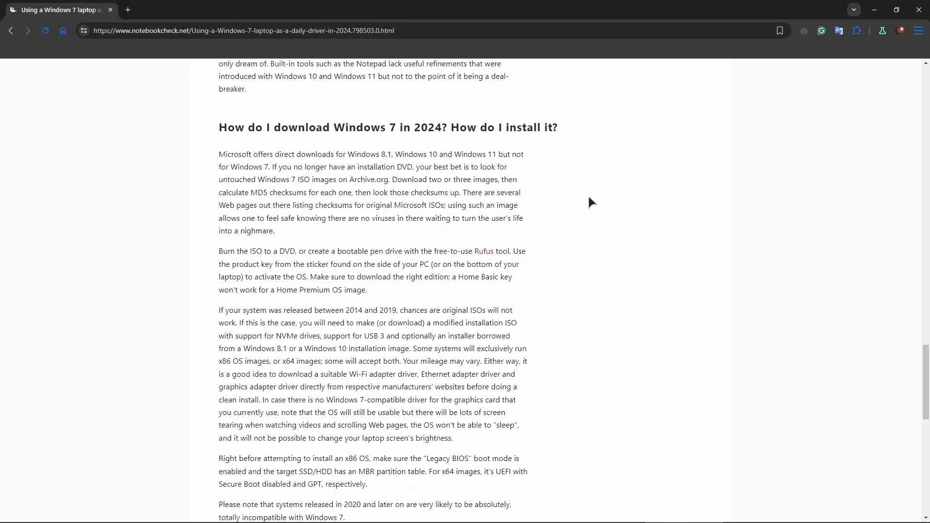
pyautogui.moveTo(598, 199)
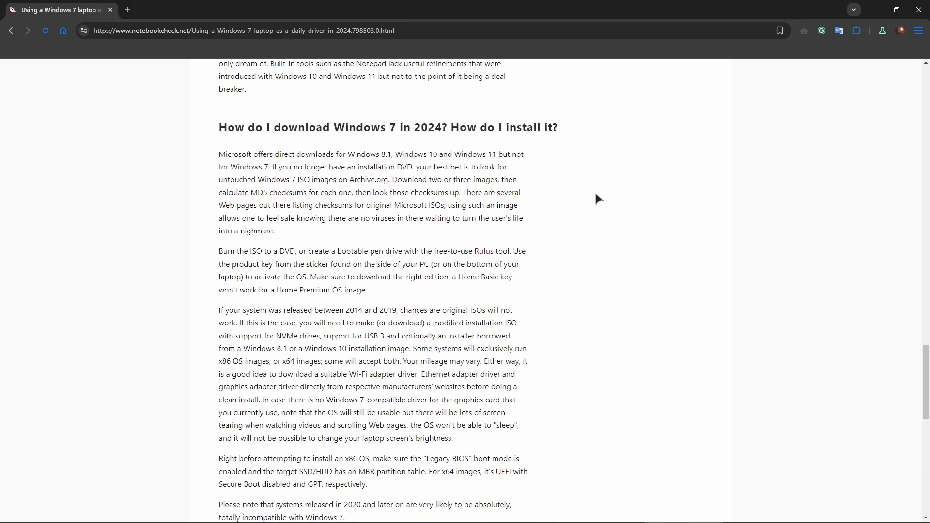
pyautogui.moveTo(598, 186)
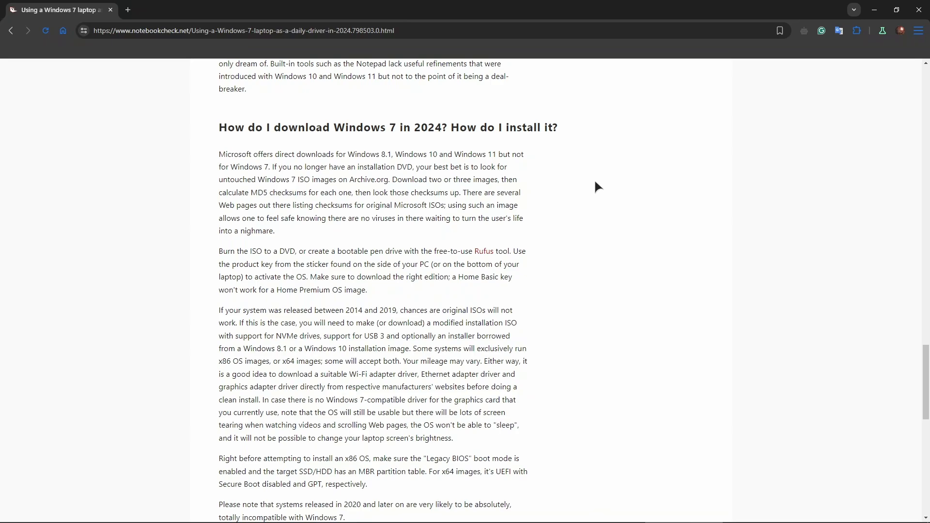
pyautogui.moveTo(693, 233)
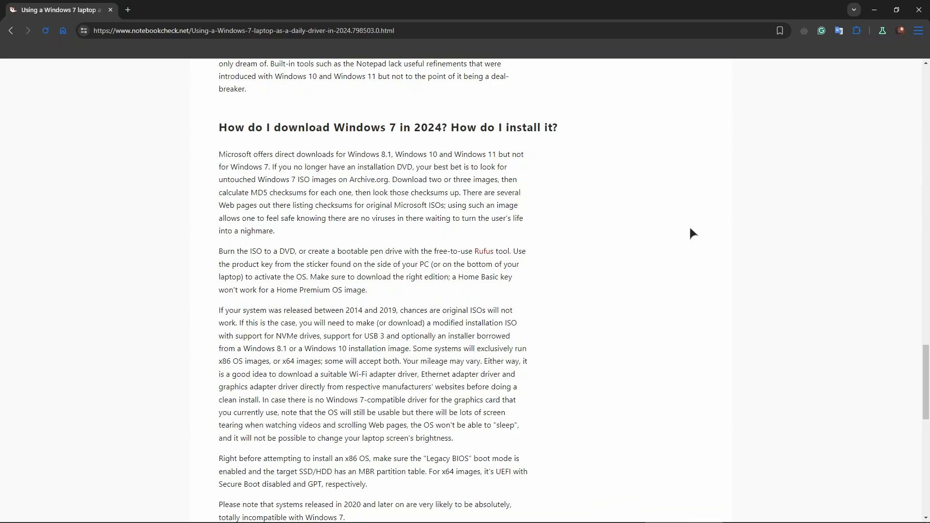
pyautogui.scroll(-3)
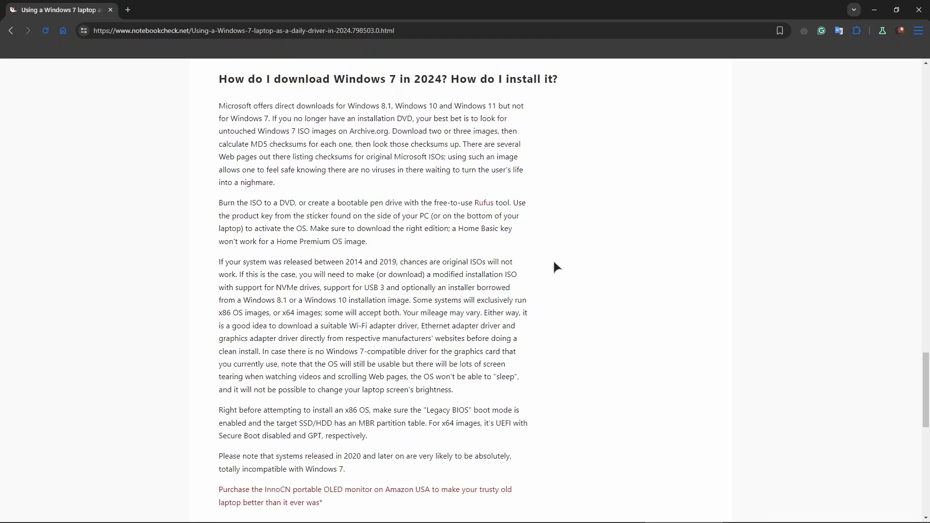
pyautogui.moveTo(433, 192)
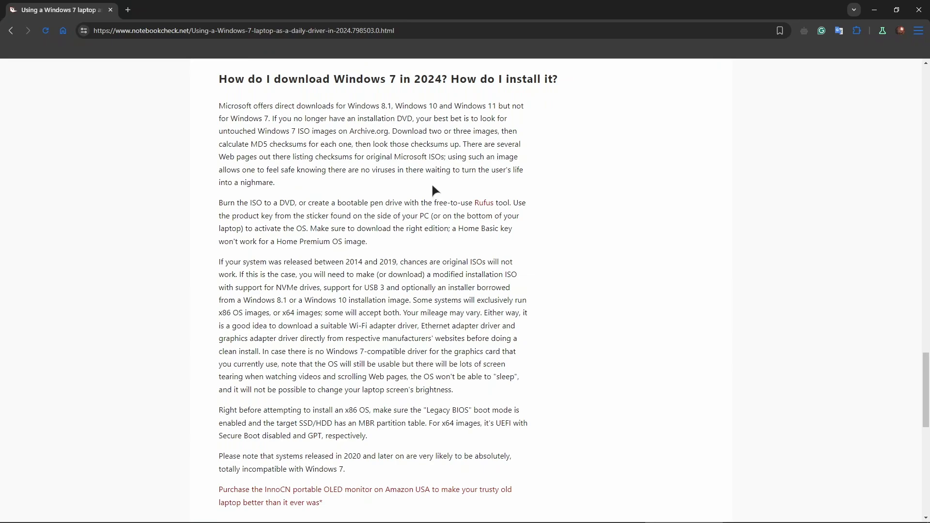
pyautogui.moveTo(541, 141)
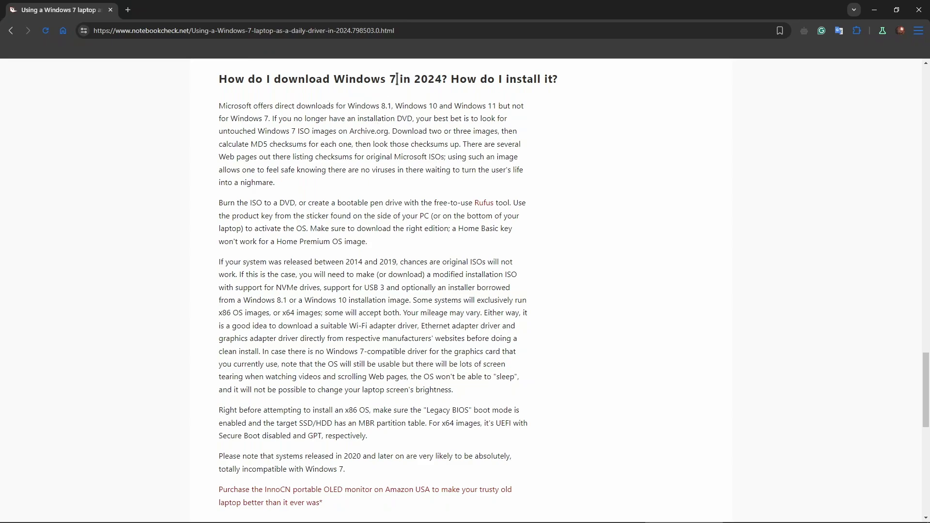
pyautogui.moveTo(392, 79)
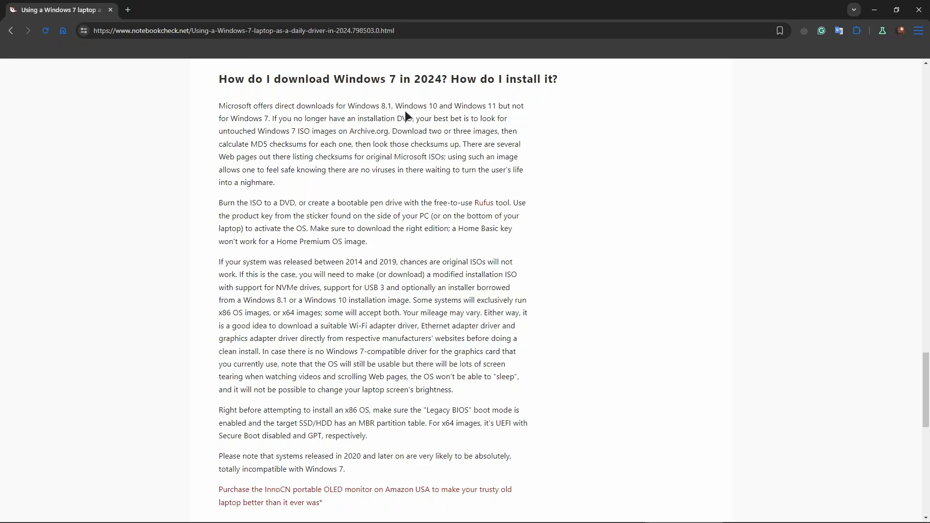
pyautogui.moveTo(394, 82)
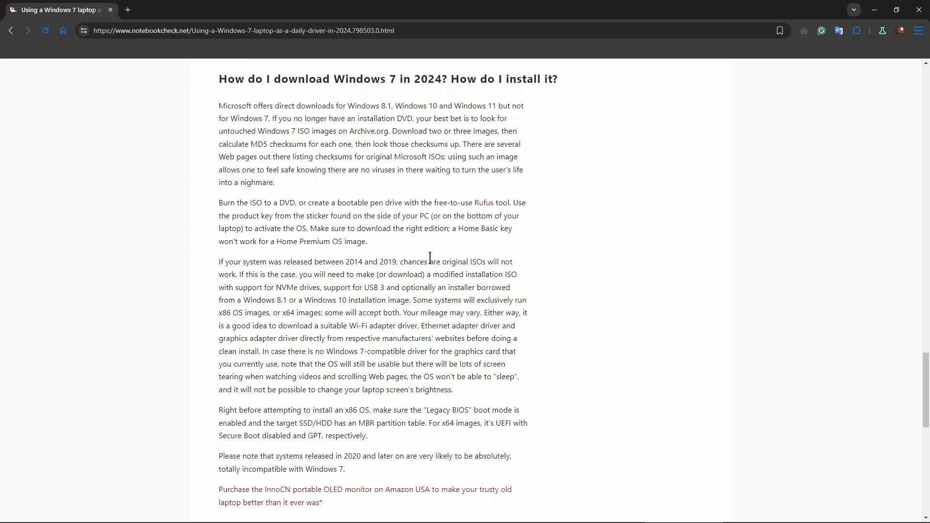
pyautogui.moveTo(432, 257)
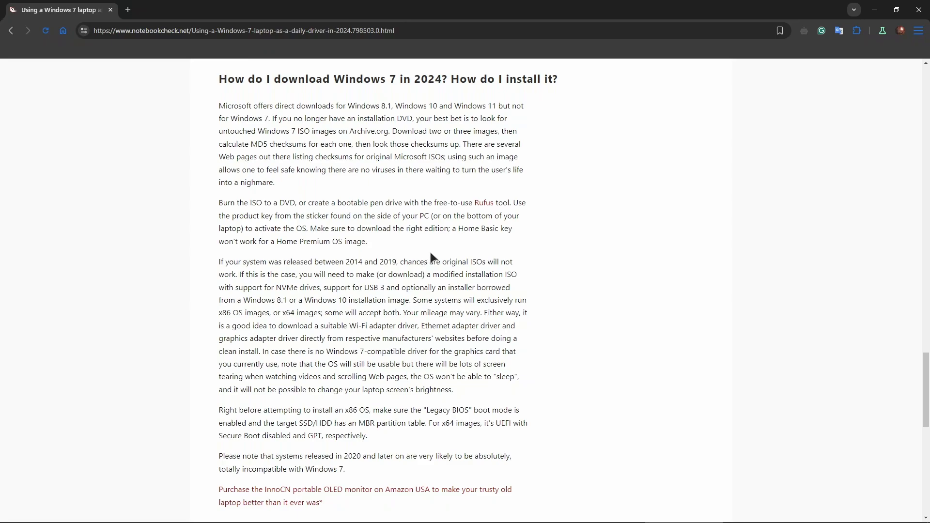
pyautogui.moveTo(435, 259)
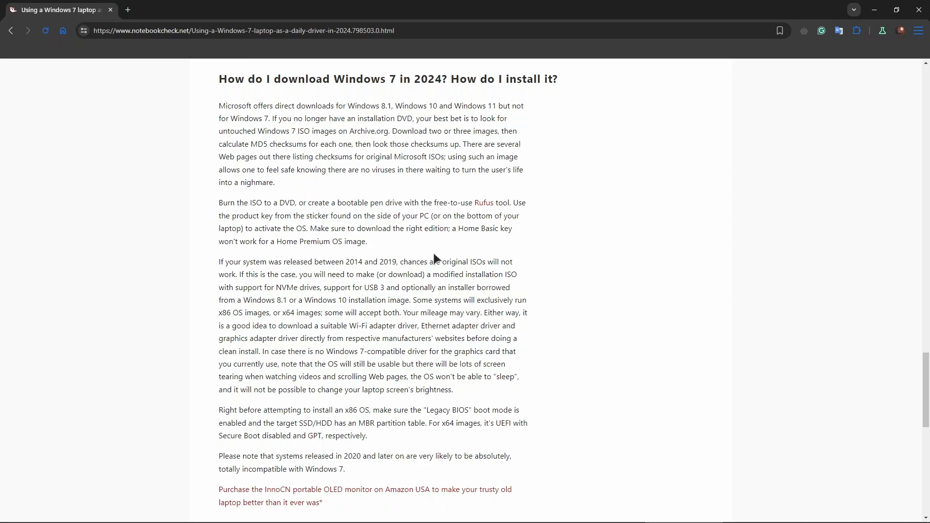
pyautogui.moveTo(495, 200)
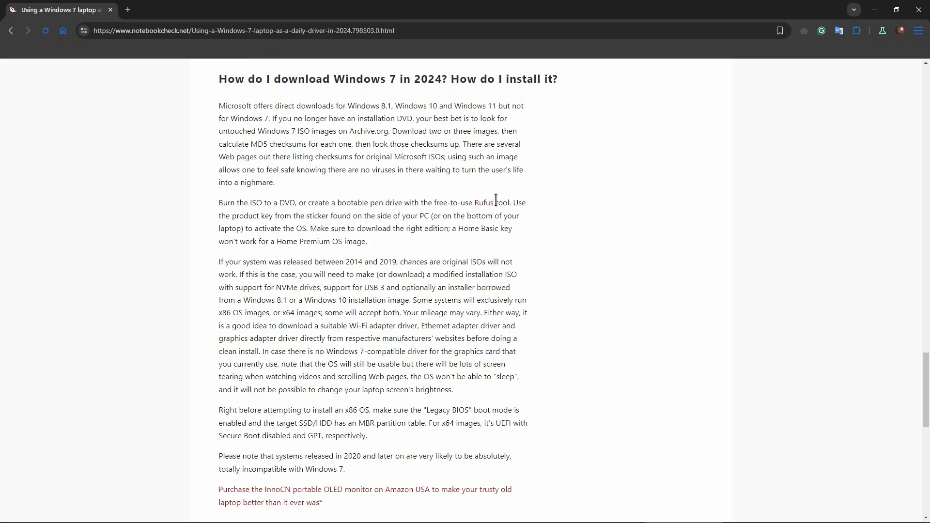
pyautogui.moveTo(481, 215)
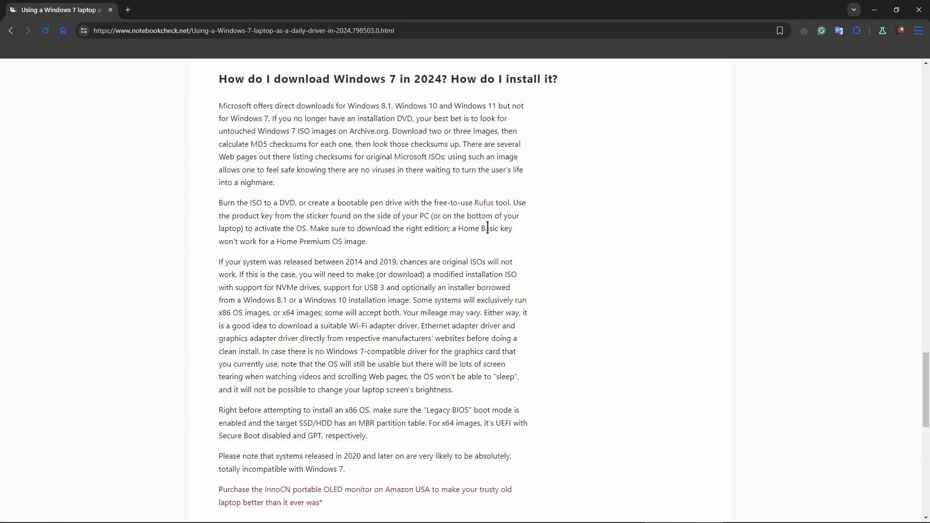
pyautogui.moveTo(472, 244)
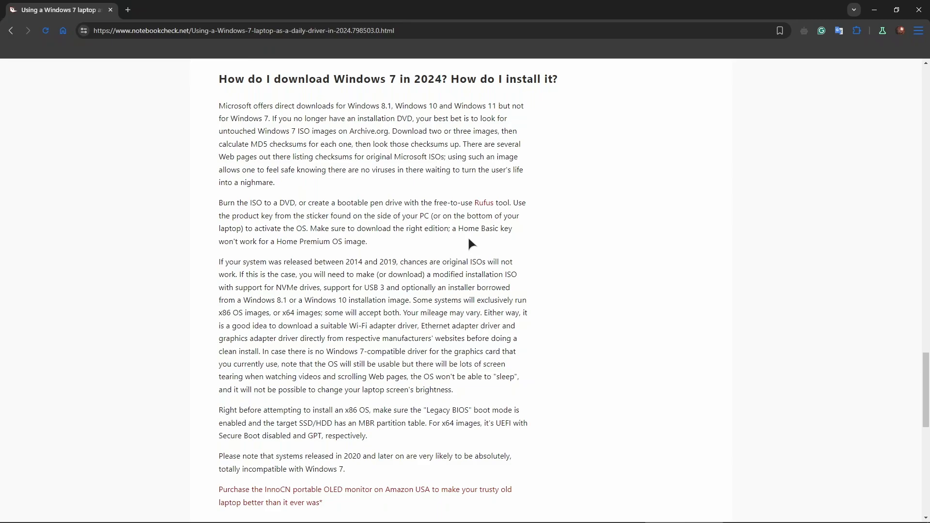
pyautogui.moveTo(788, 331)
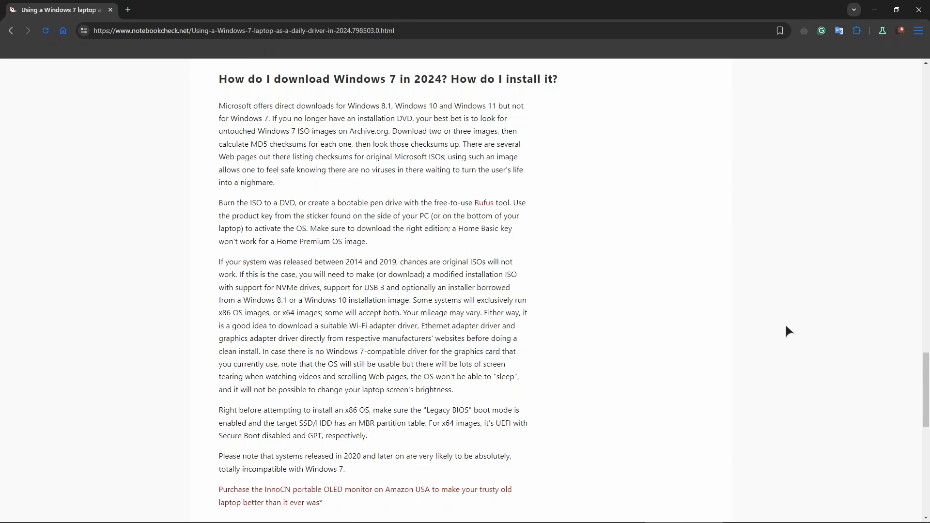
pyautogui.scroll(3)
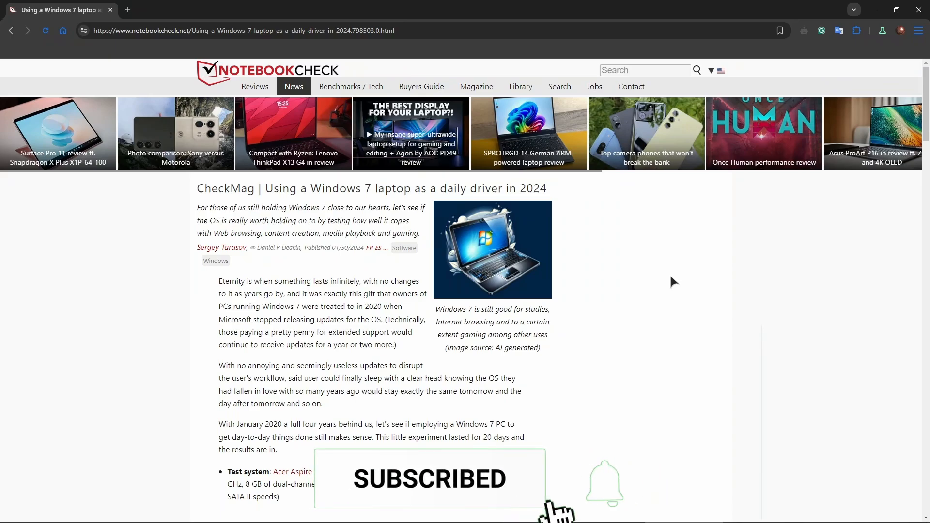
# Step: Click within the page while resting at the article's title and introduction
pyautogui.click(604, 483)
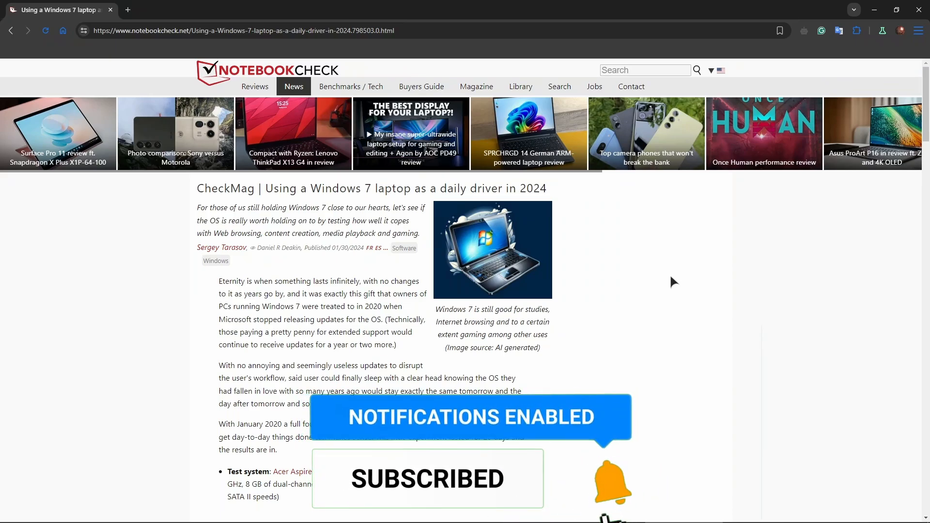